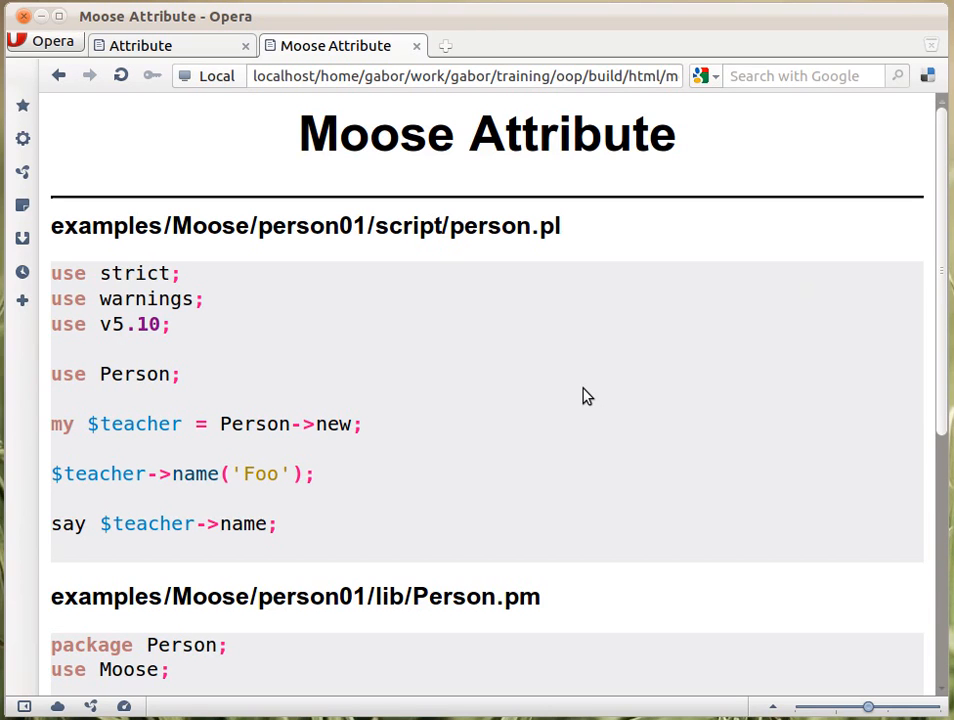
mouse_move(222, 489)
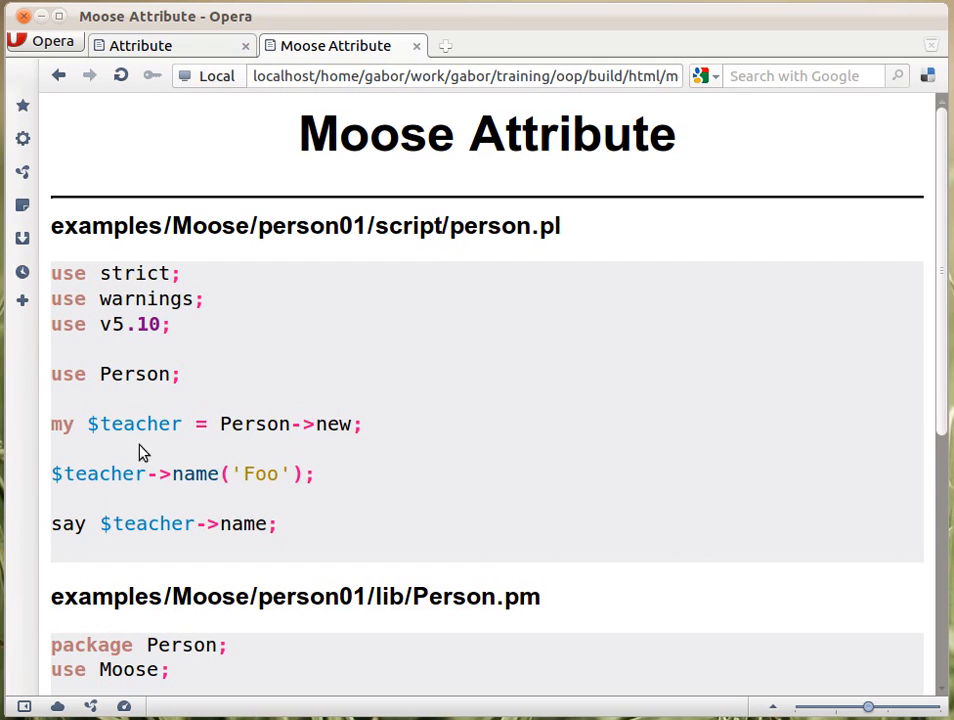
- Scroll the Moose Attribute page down to the Person.pm and person2.pl (name => 'Foo') examples
scroll(down, 3)
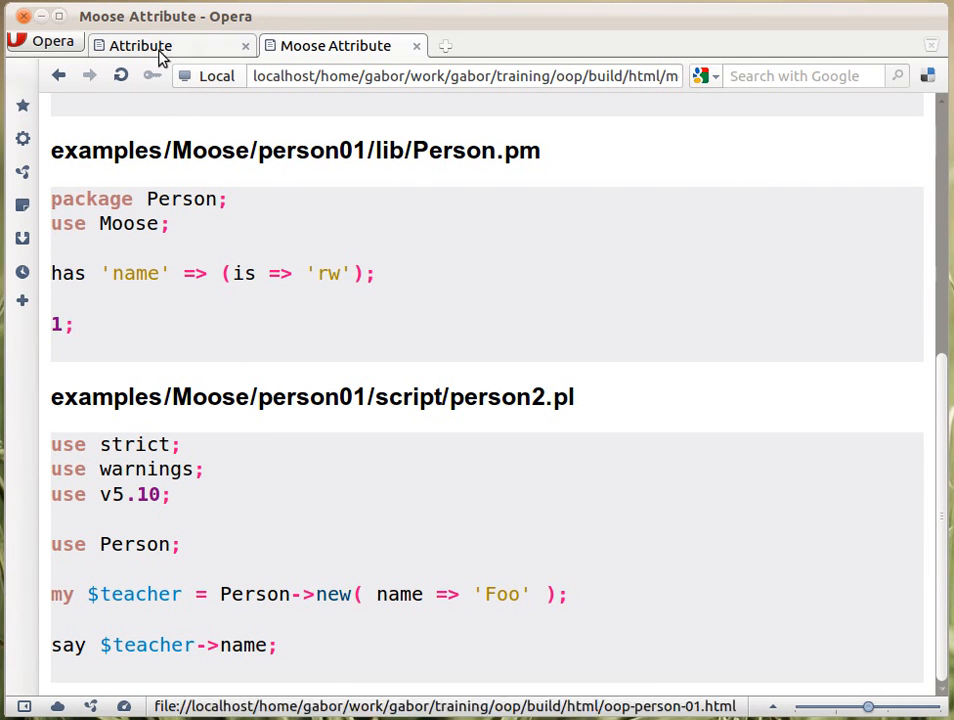
- Open the Attribute slides and scroll to the core-Perl Person.pm new and name subs
click(139, 45)
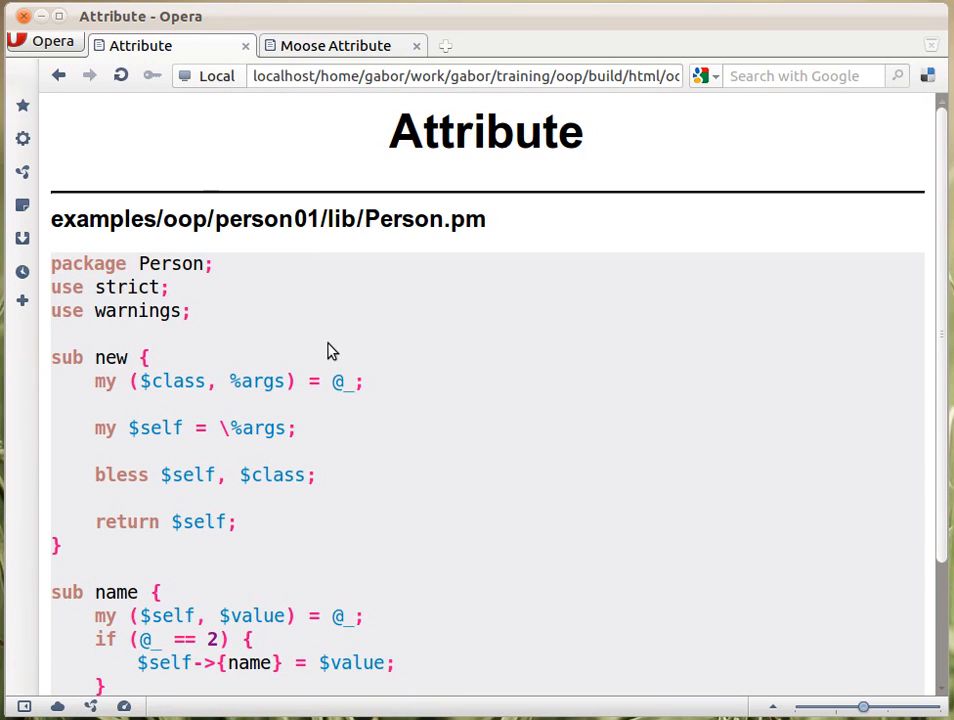
mouse_move(454, 456)
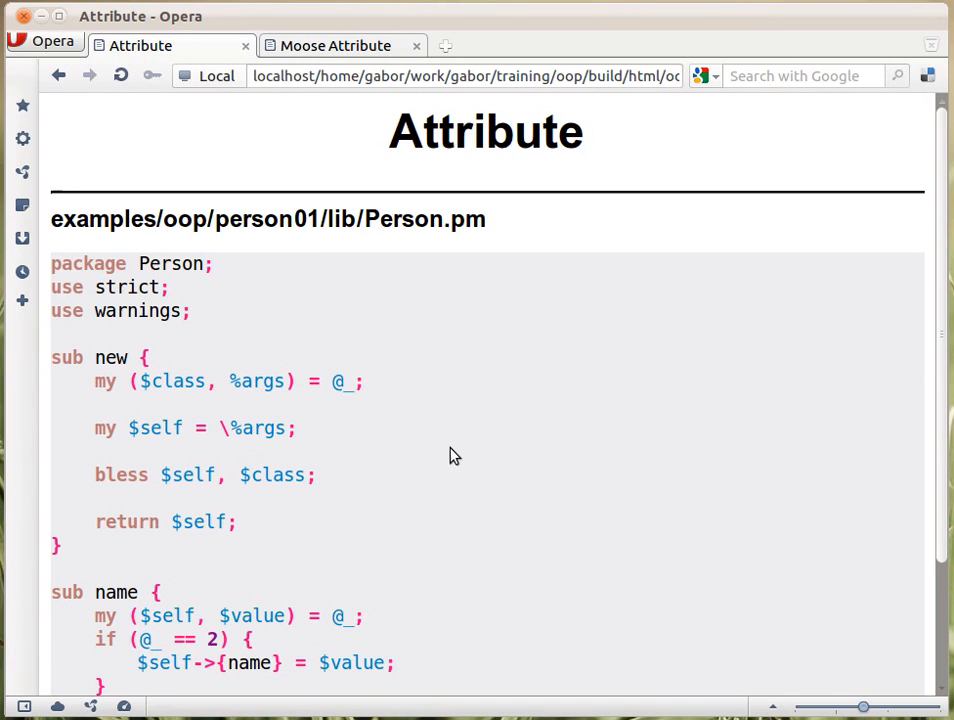
scroll(down, 3)
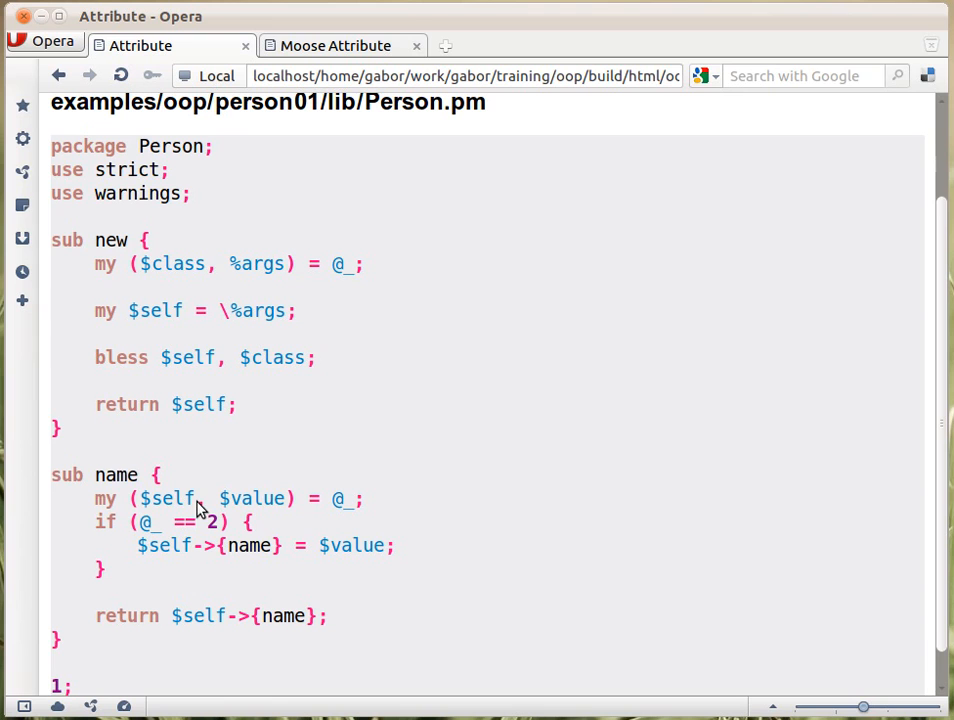
mouse_move(198, 498)
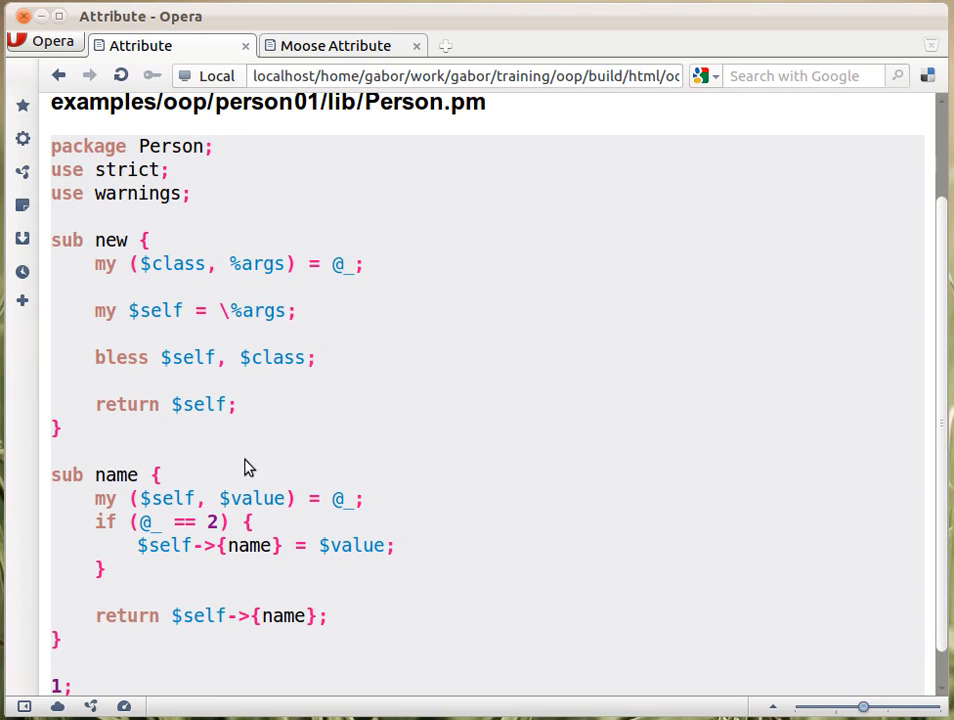
mouse_move(266, 298)
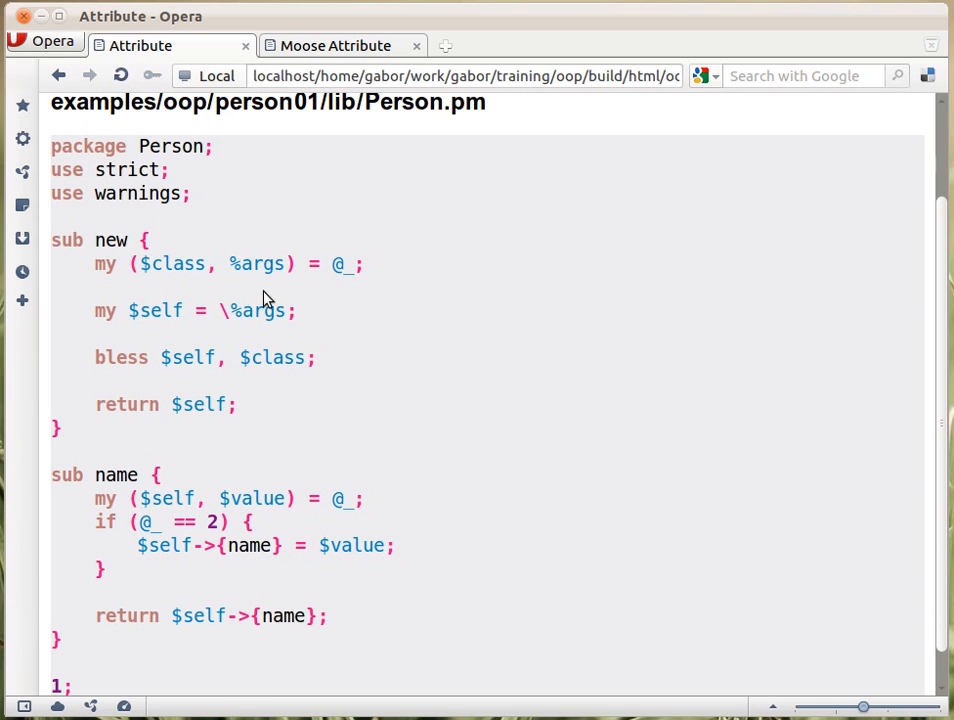
mouse_move(210, 277)
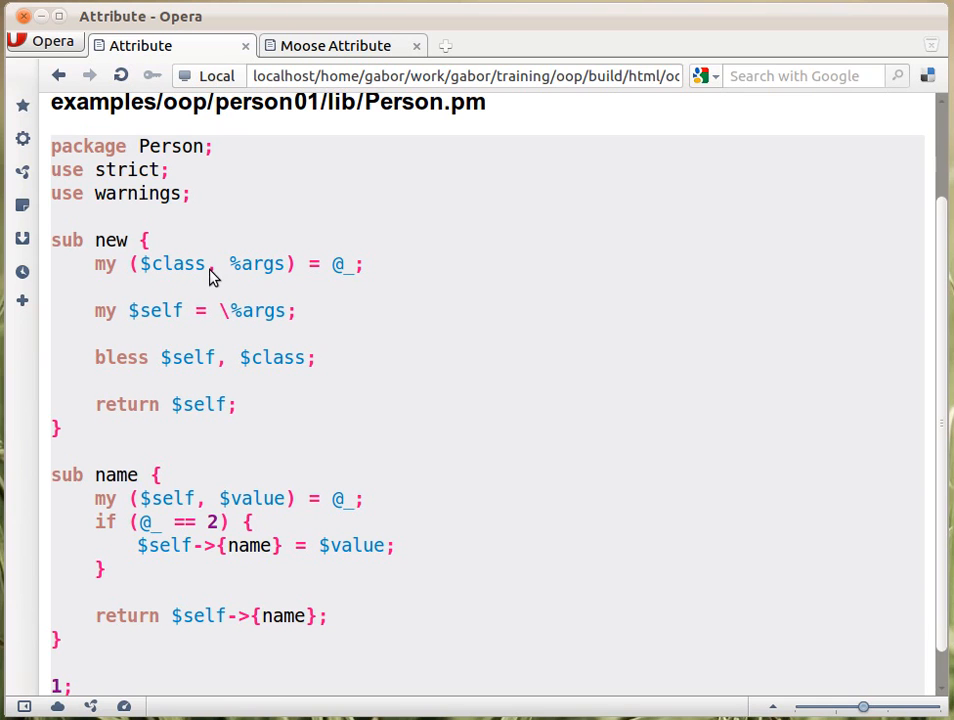
mouse_move(392, 207)
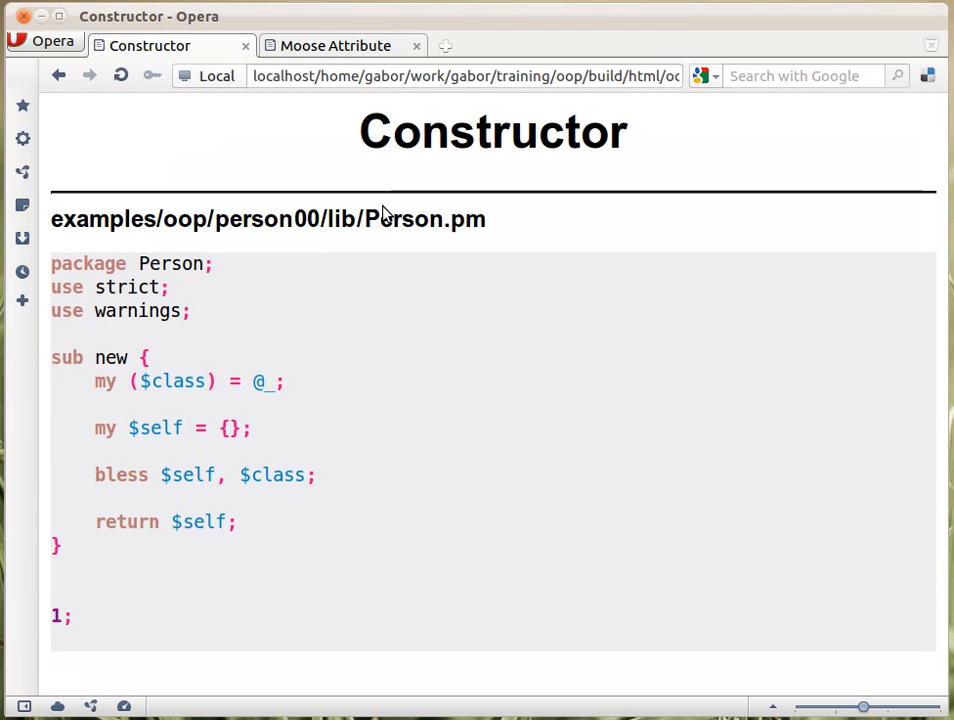
mouse_move(203, 398)
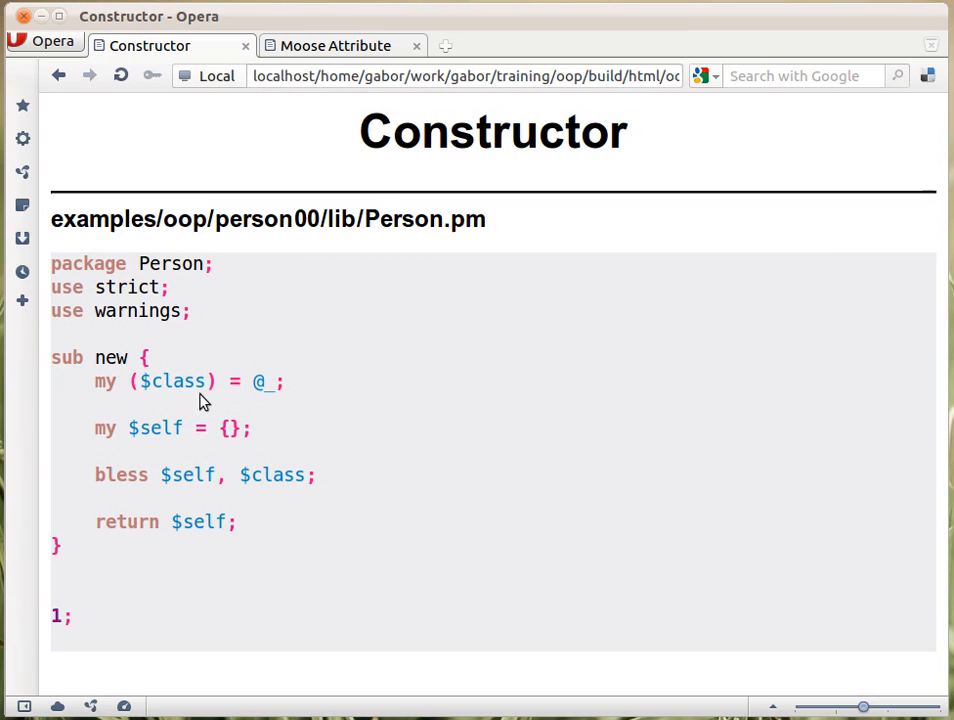
mouse_move(236, 447)
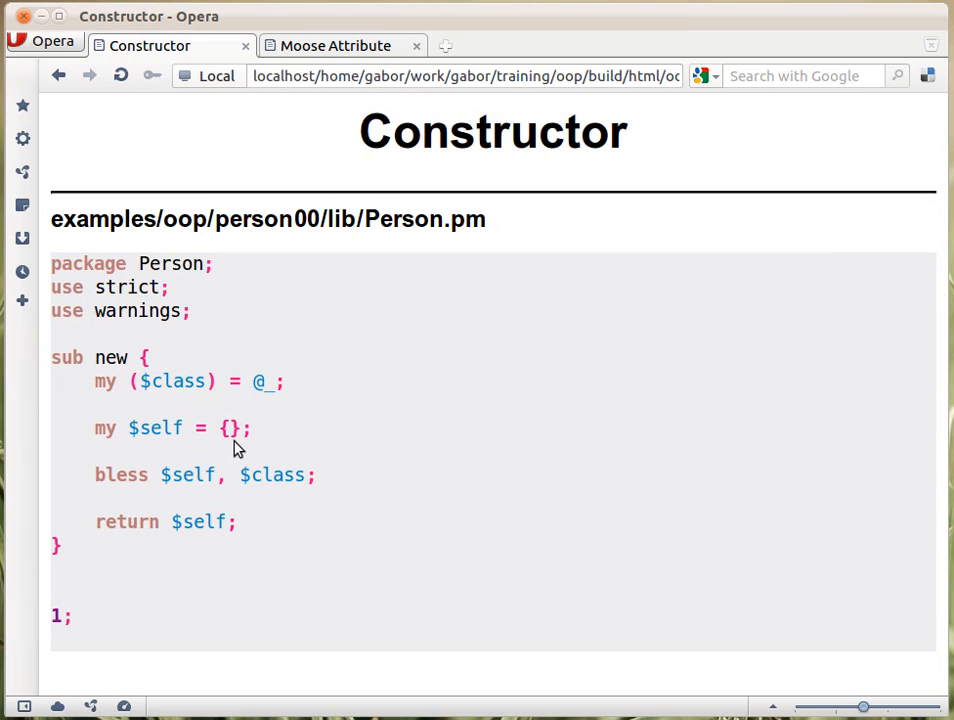
mouse_move(227, 447)
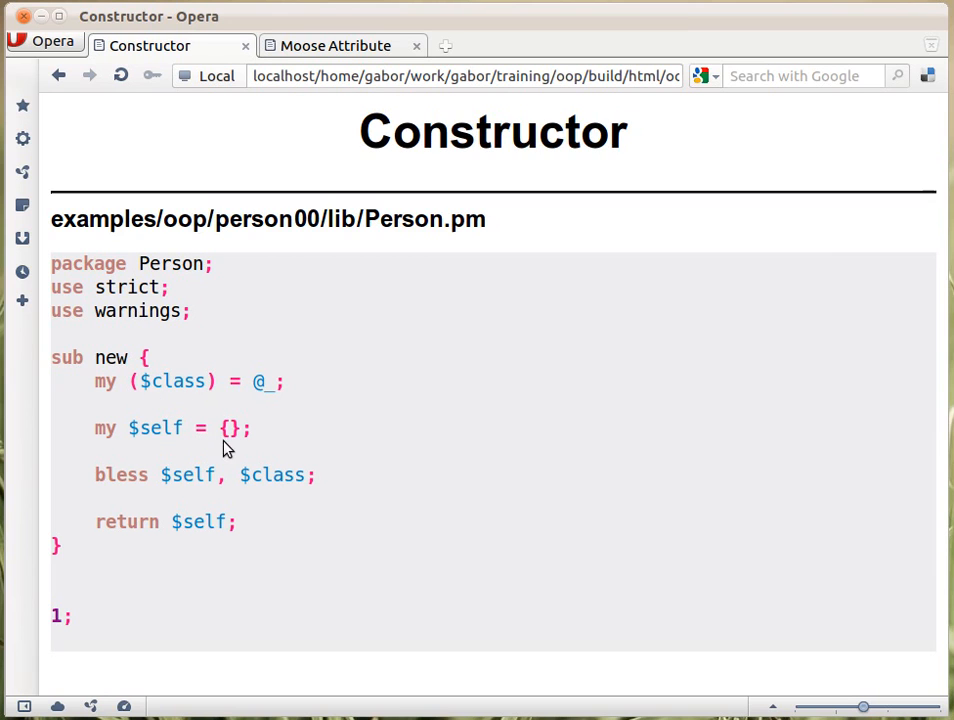
mouse_move(168, 447)
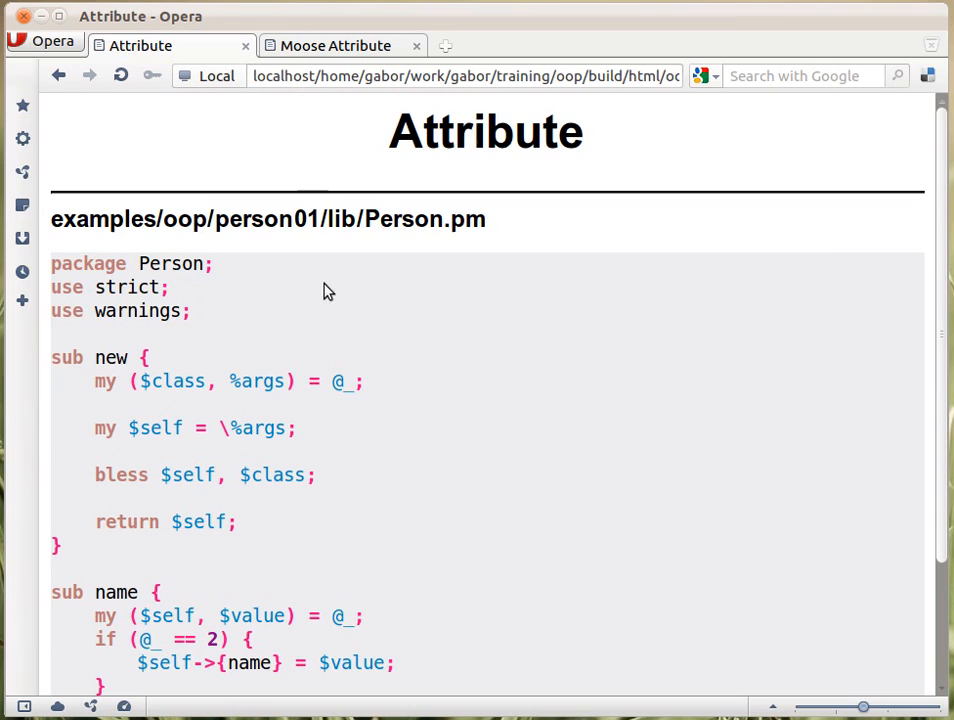
mouse_move(228, 378)
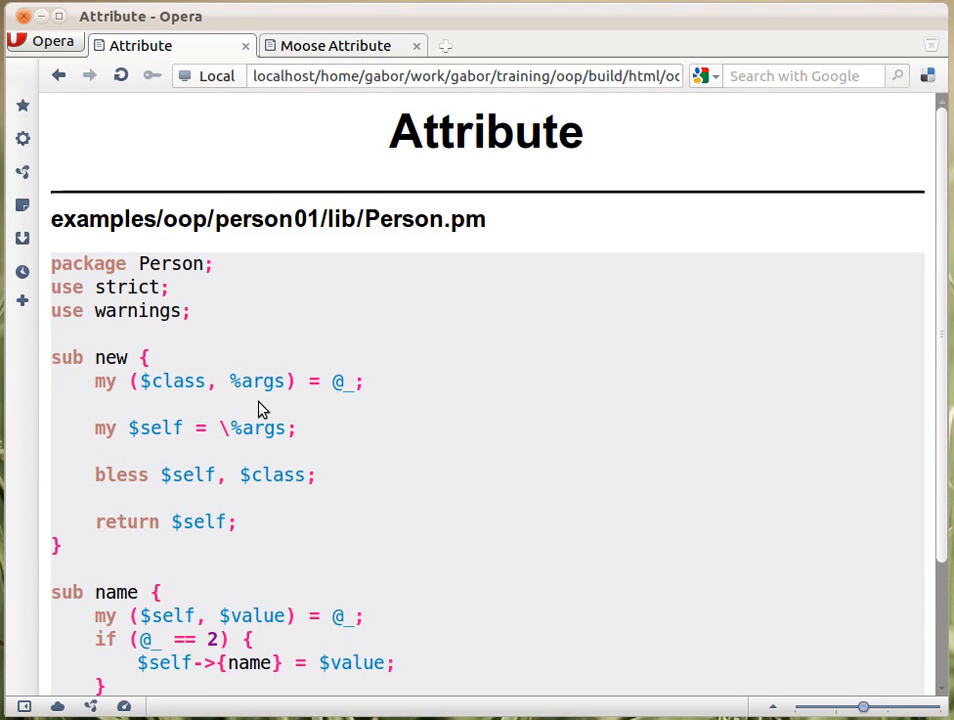
mouse_move(363, 401)
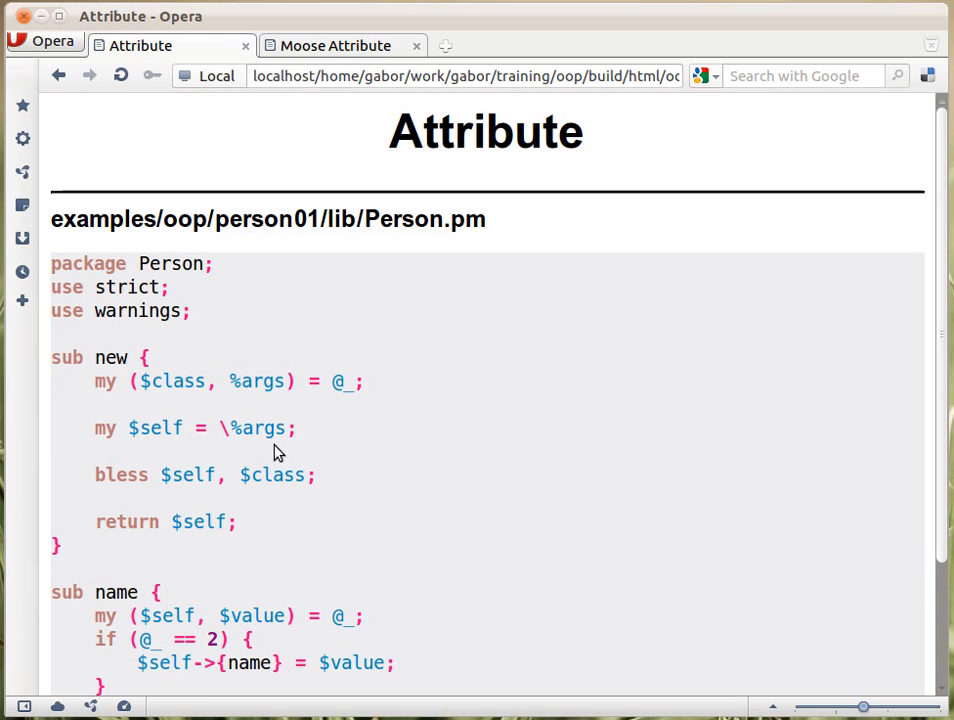
mouse_move(170, 450)
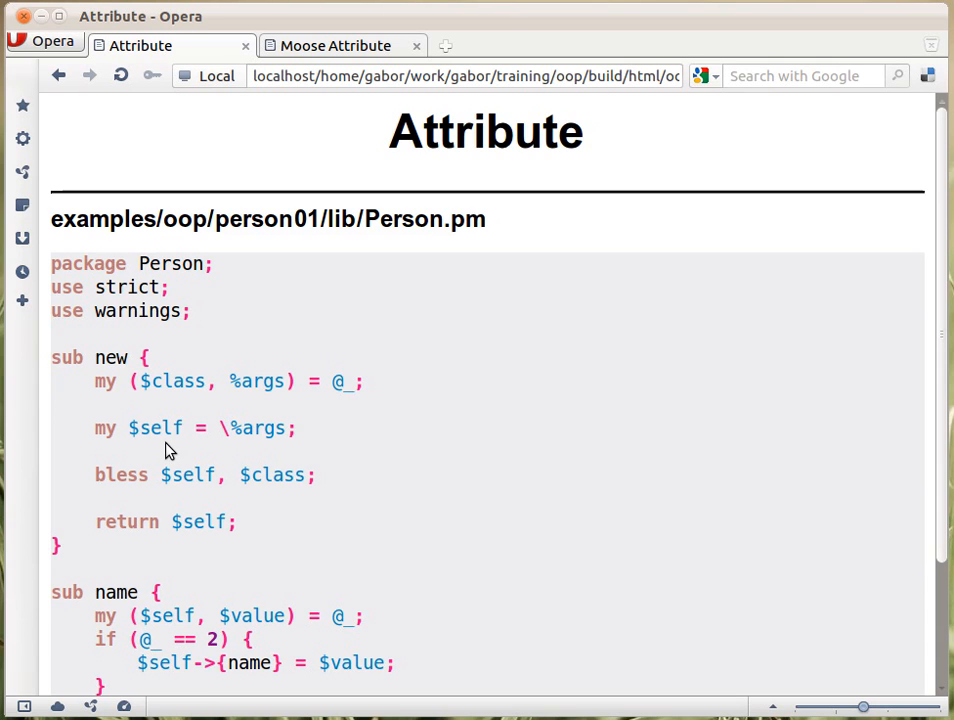
mouse_move(177, 513)
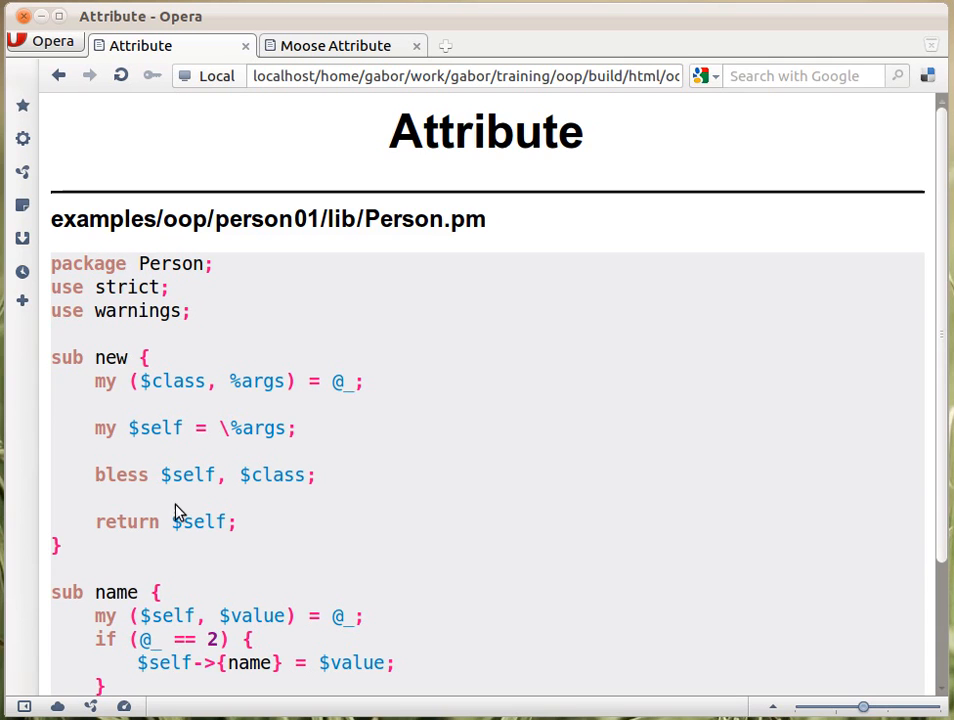
mouse_move(277, 401)
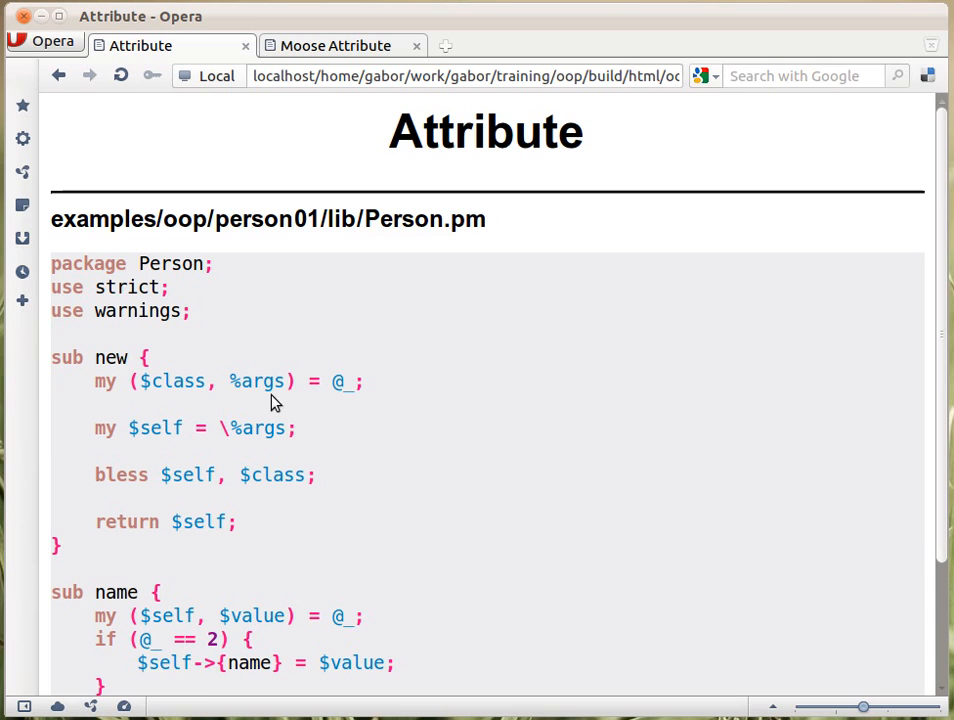
mouse_move(500, 372)
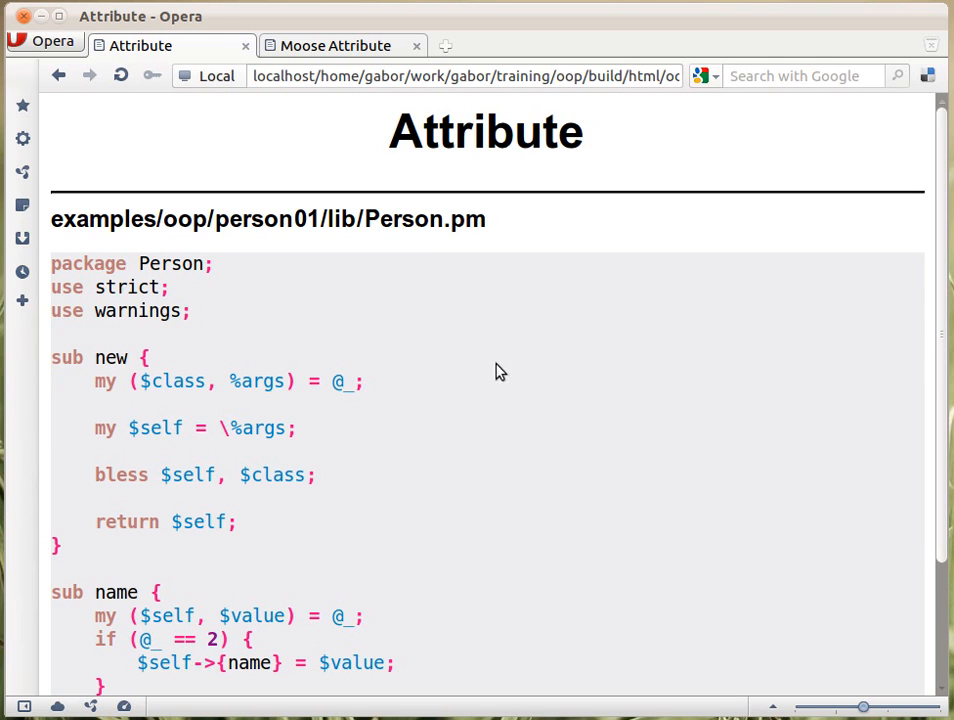
mouse_move(240, 454)
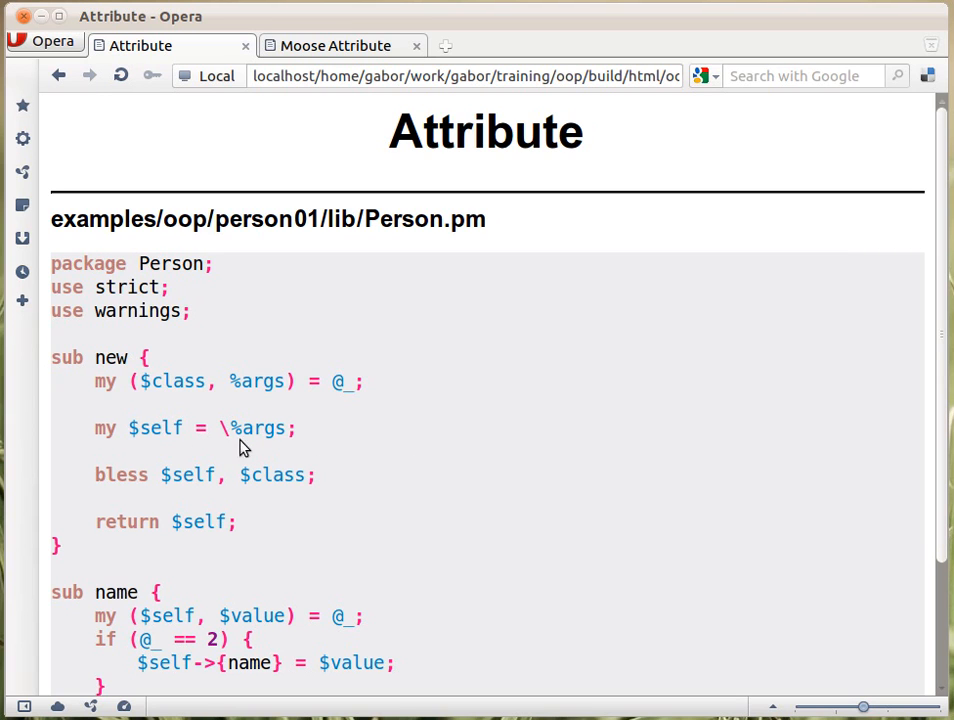
mouse_move(200, 447)
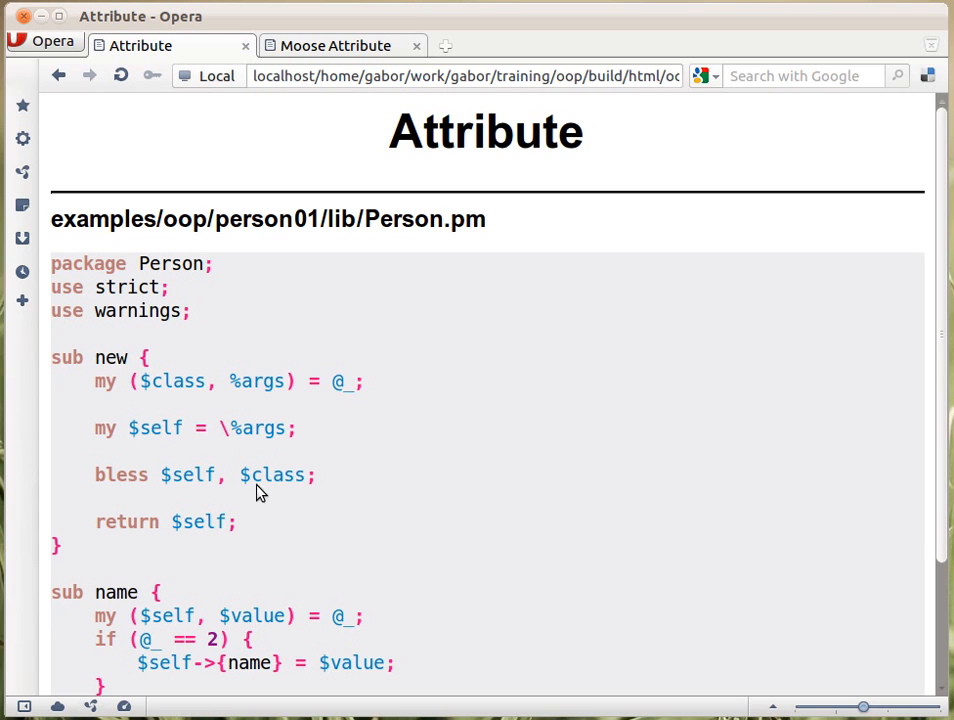
mouse_move(283, 422)
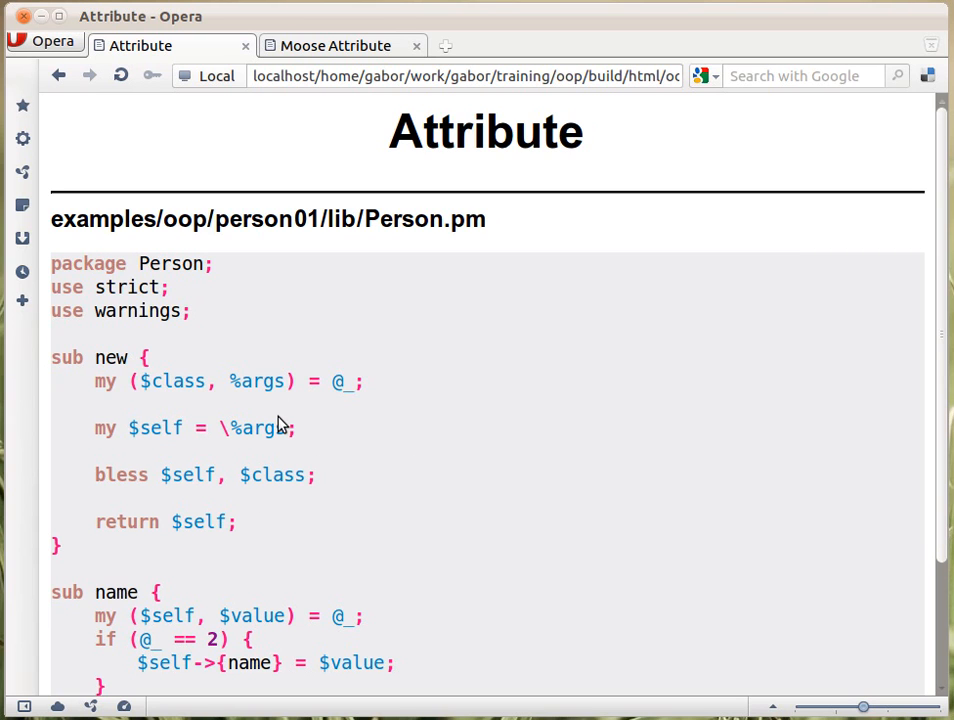
mouse_move(312, 408)
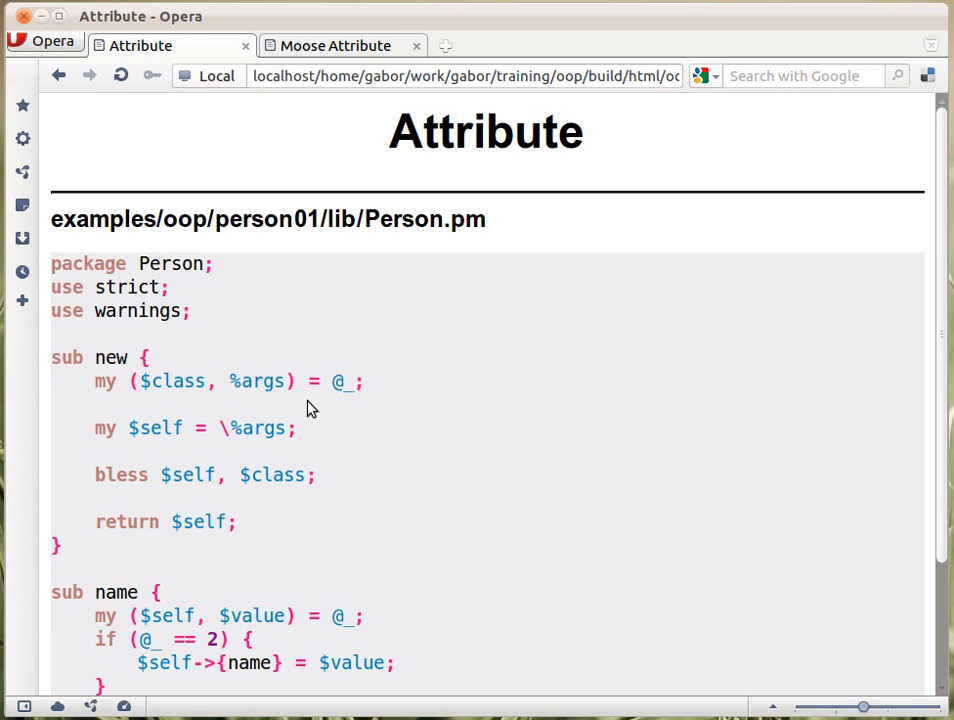
mouse_move(430, 321)
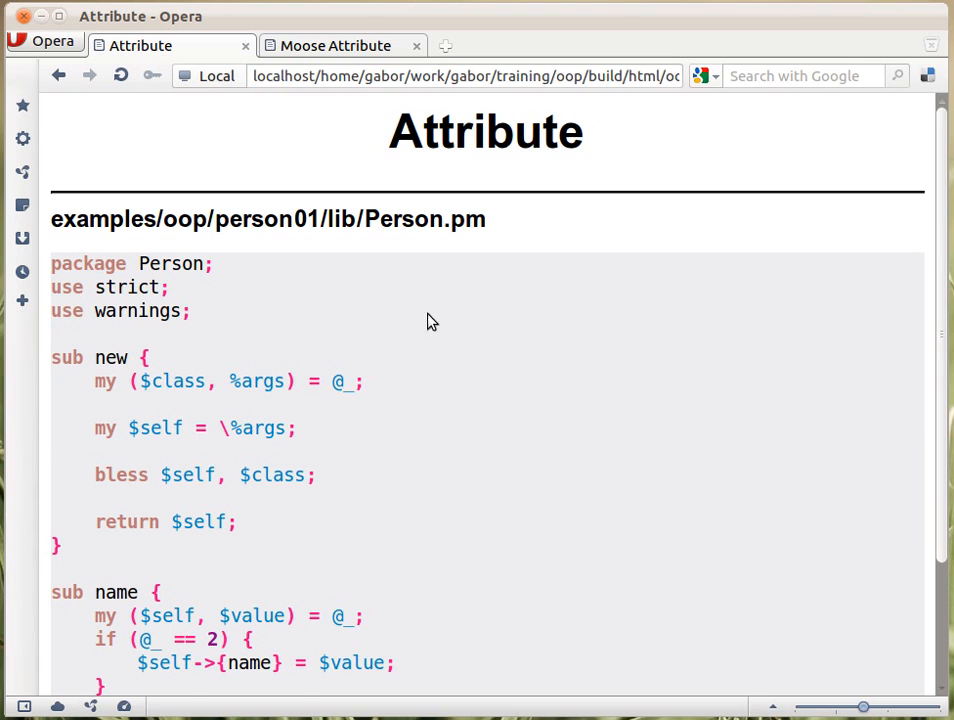
- Return to the Moose Attribute slides showing person2.pl passing name => 'Foo'
click(335, 45)
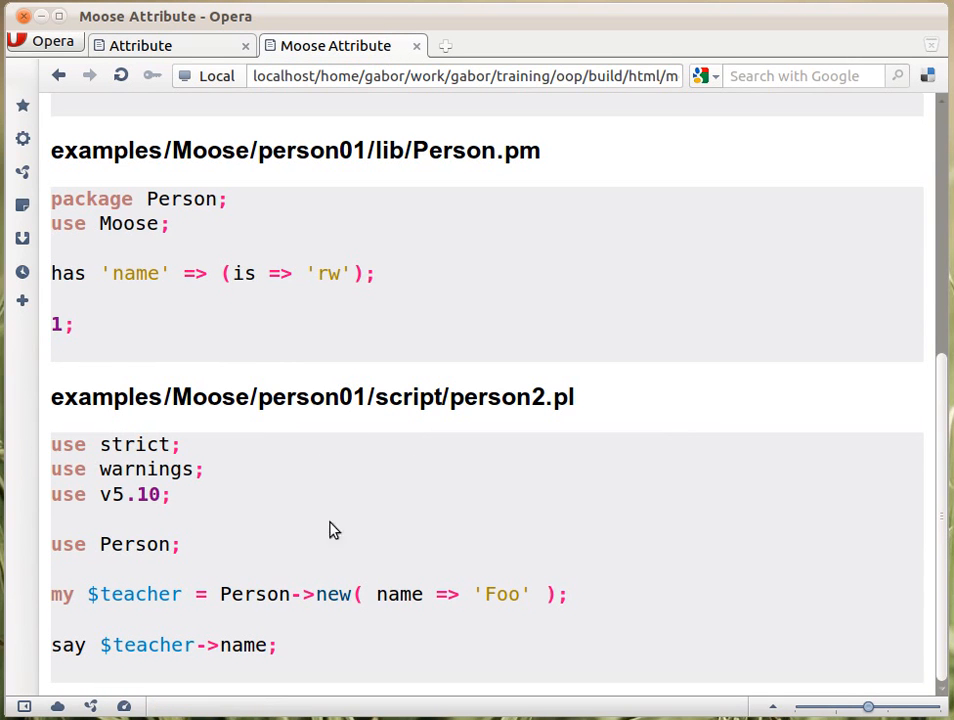
mouse_move(643, 567)
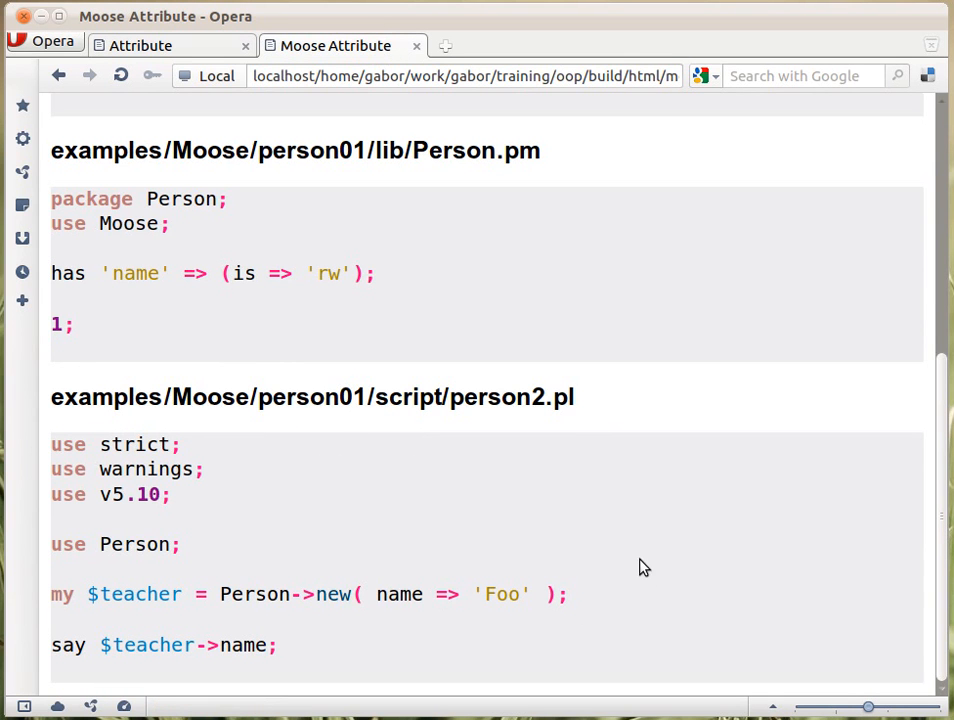